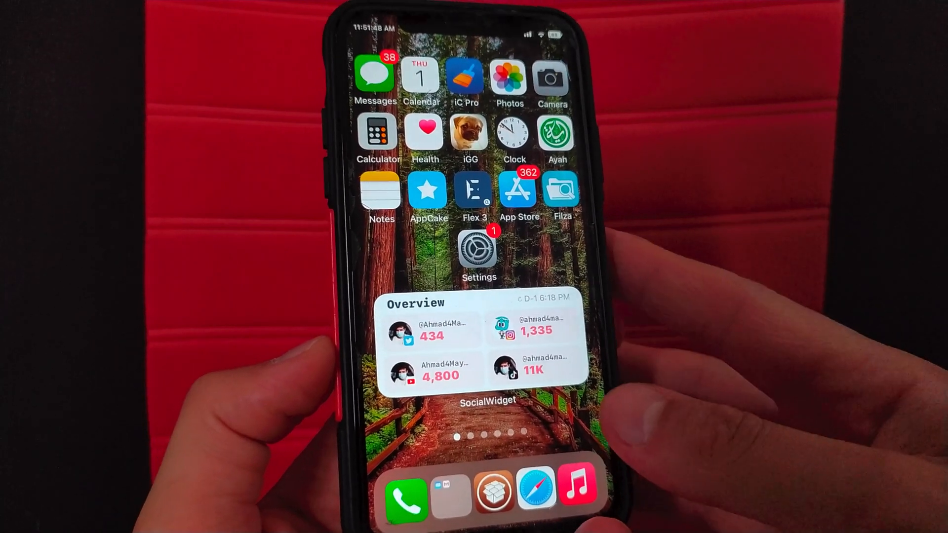
Bring up SkyView's AppEditor options sheet and scroll through its actions, from location change to password.
scroll("left", 3)
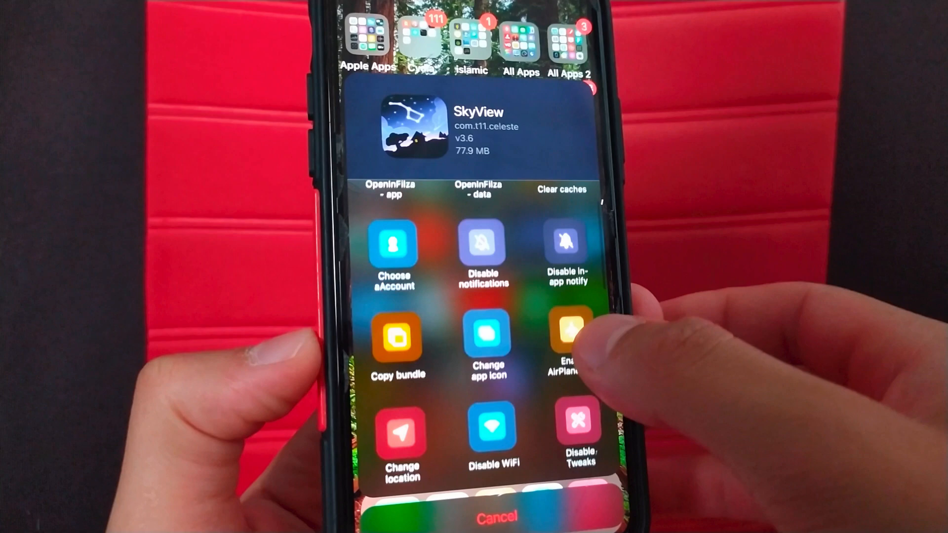
scroll("down", 3)
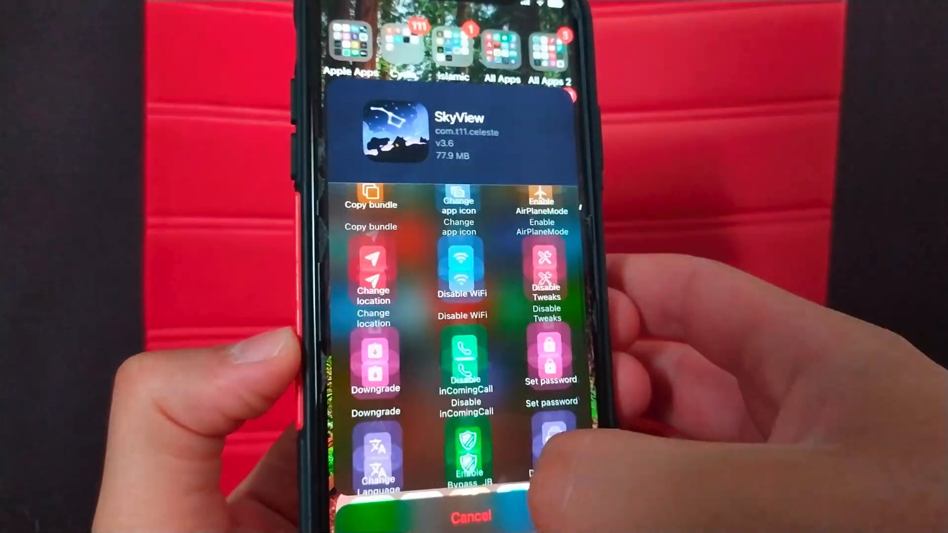
left_click(471, 518)
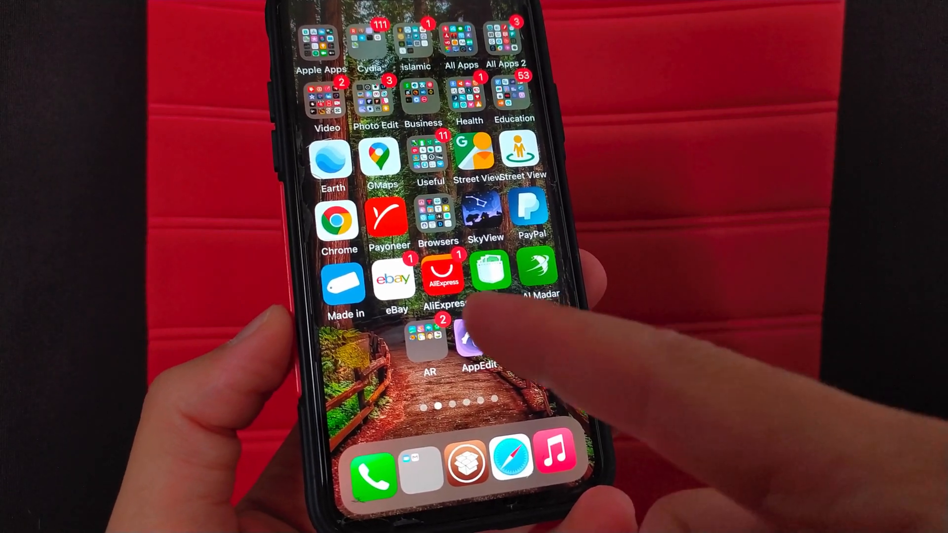
Open AppEditor's settings and scroll through the enabled General Settings toggles.
left_click(477, 342)
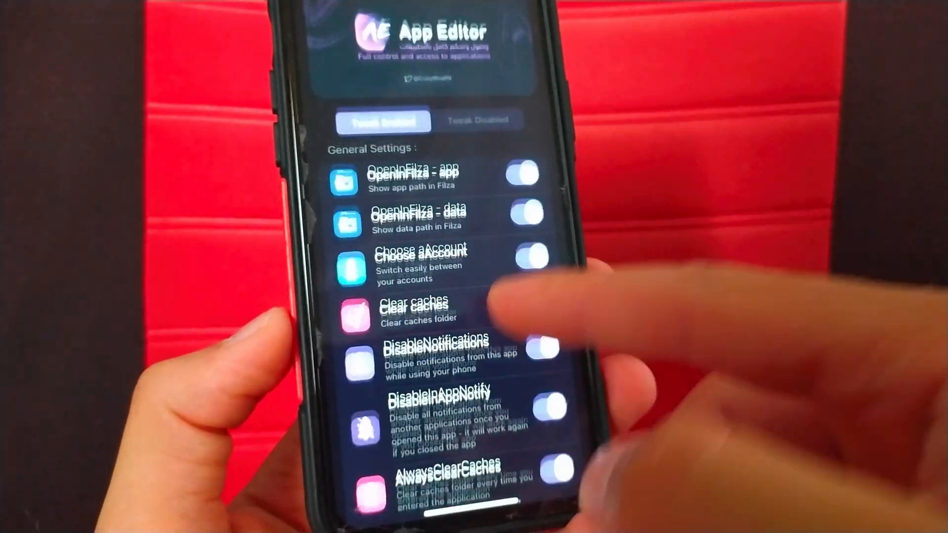
scroll("down", 3)
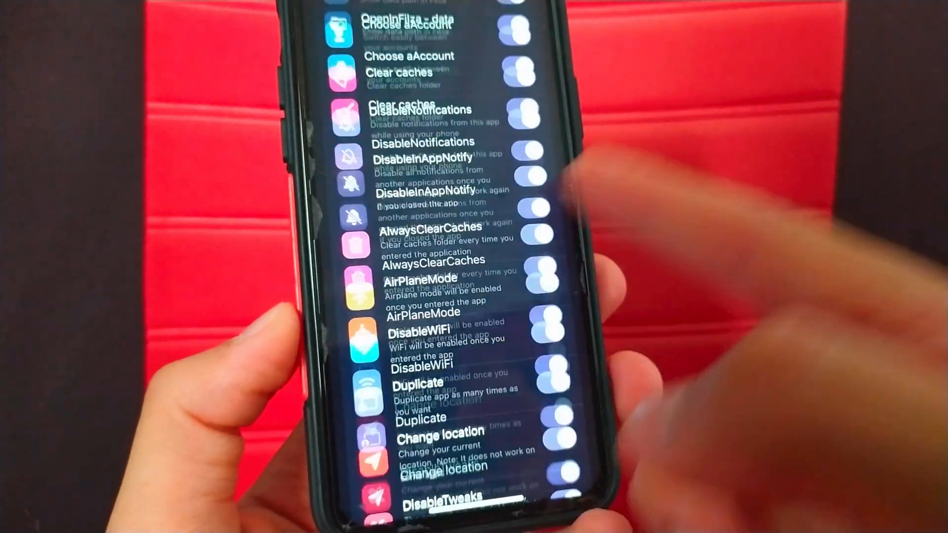
scroll("down", 3)
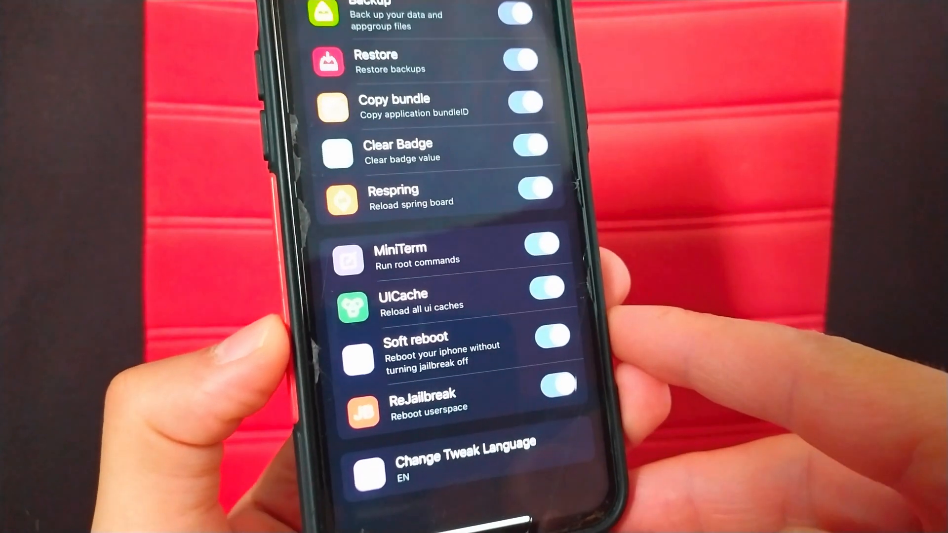
scroll("down", 3)
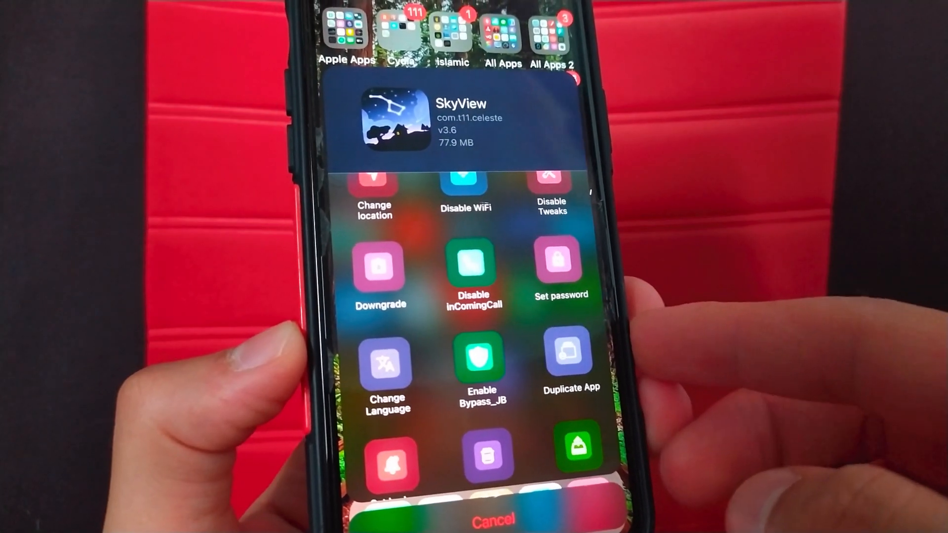
Scroll SkyView's options past Erase AppData and Backup, then cancel back to the Home Screen.
scroll("down", 3)
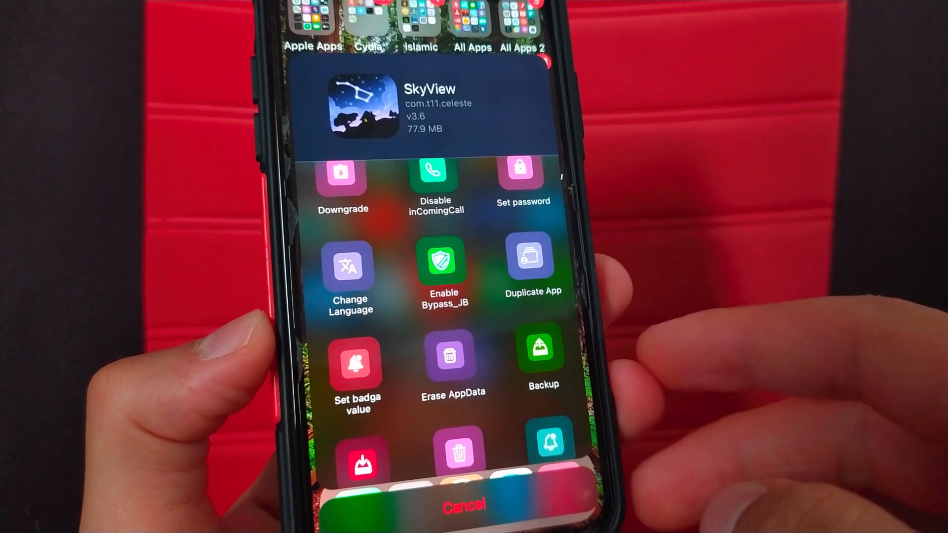
left_click(465, 505)
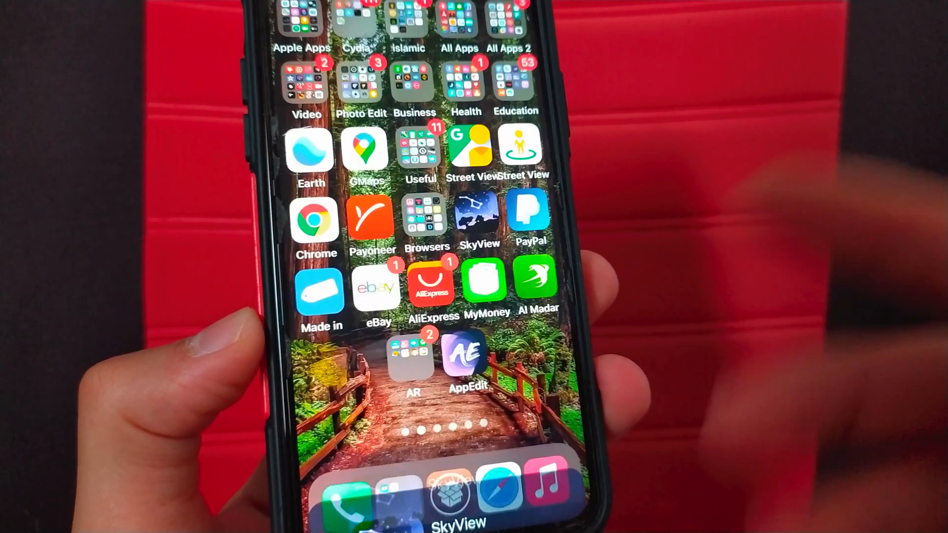
Bring up the AppEditor sheet for Snapchat inside the Social folder.
scroll("left", 3)
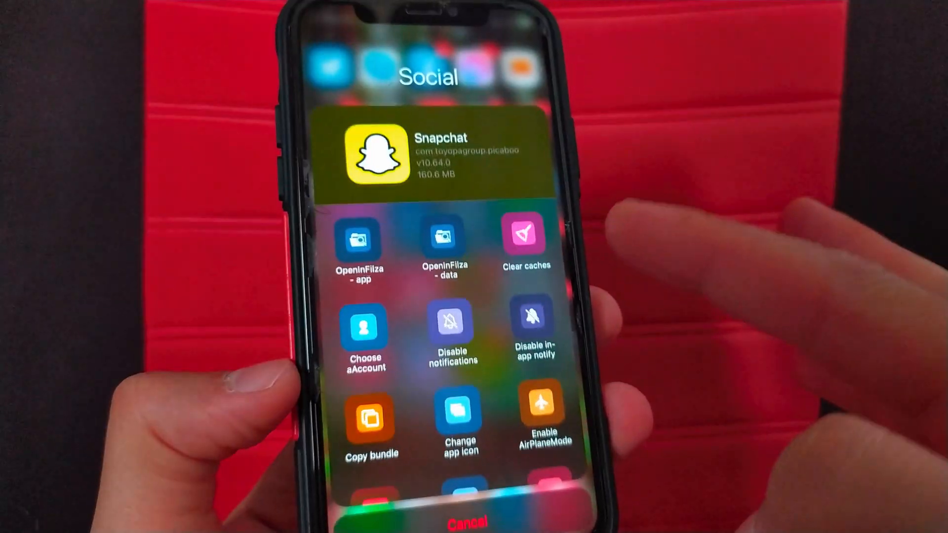
Duplicate Snapchat and swipe through Home Screen pages to find the new copy.
scroll("down", 3)
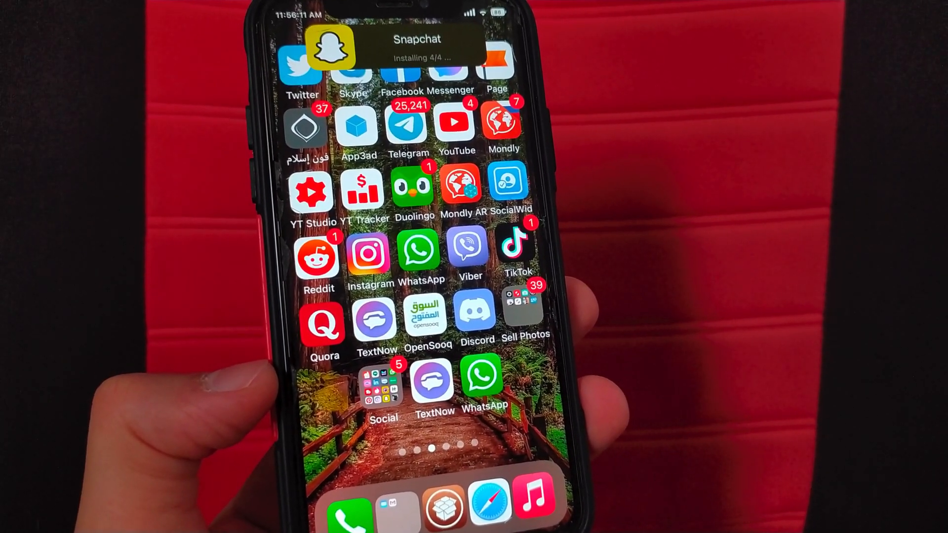
scroll("left", 3)
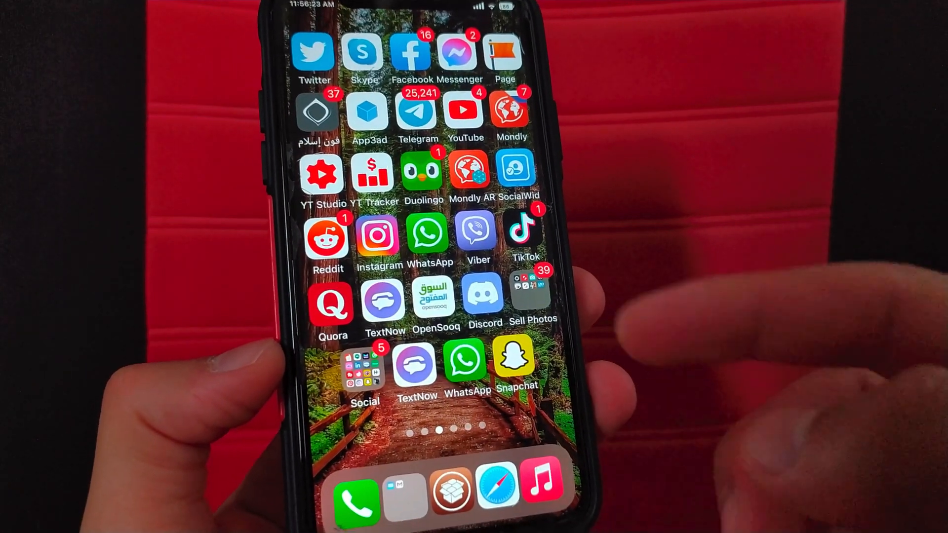
scroll("left", 3)
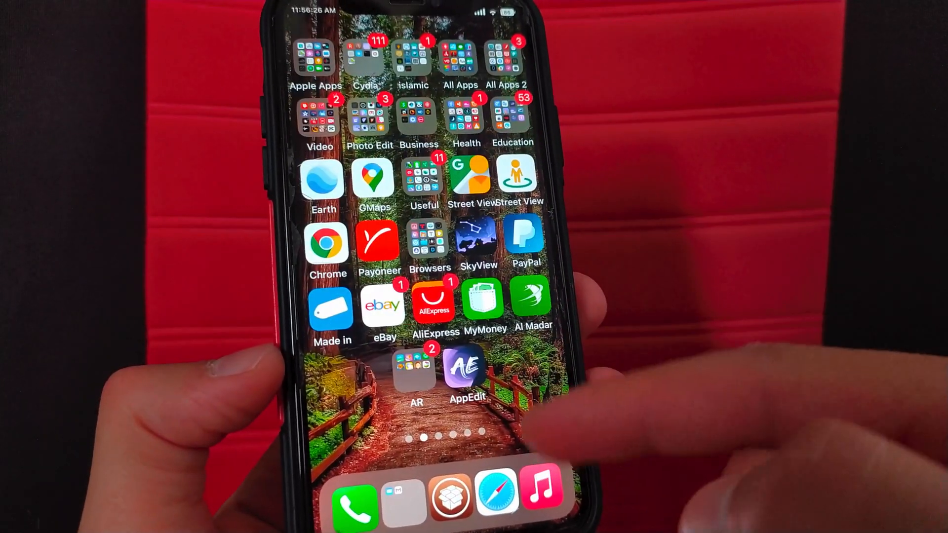
scroll("left", 3)
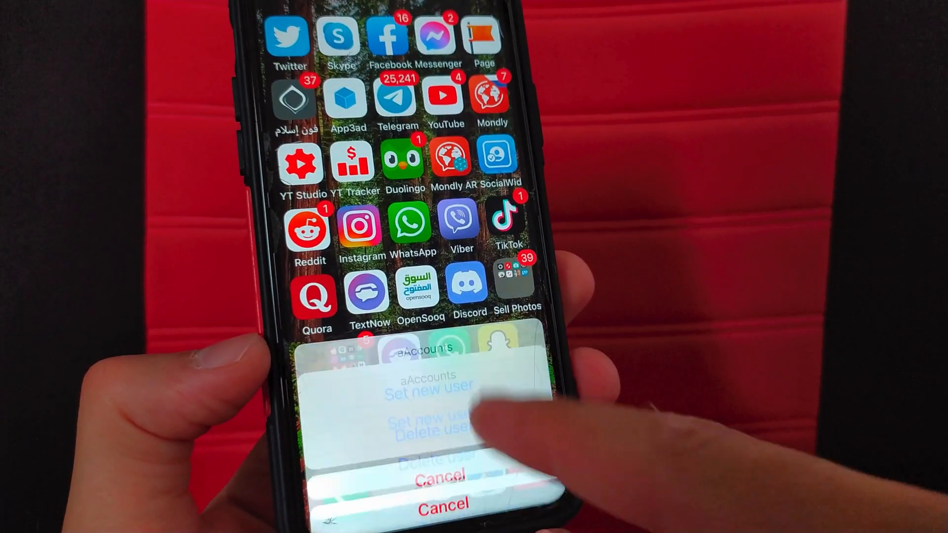
Create a new user 'ah' for Snapchat and select it from the aAccounts list.
left_click(445, 394)
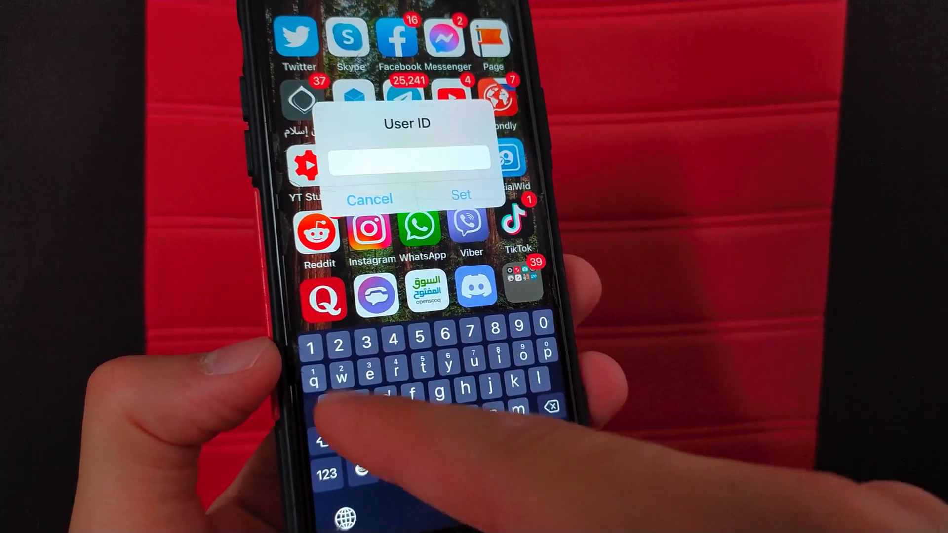
type("ah")
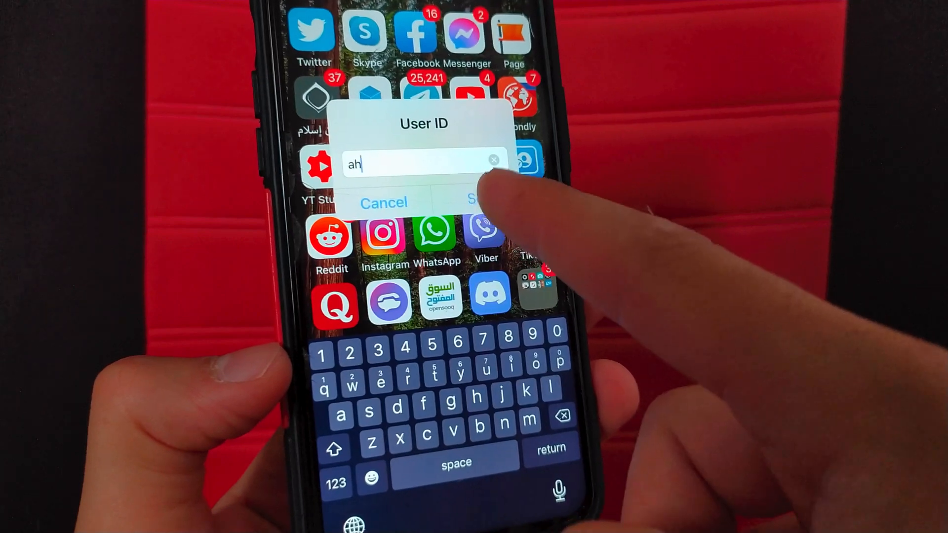
left_click(477, 202)
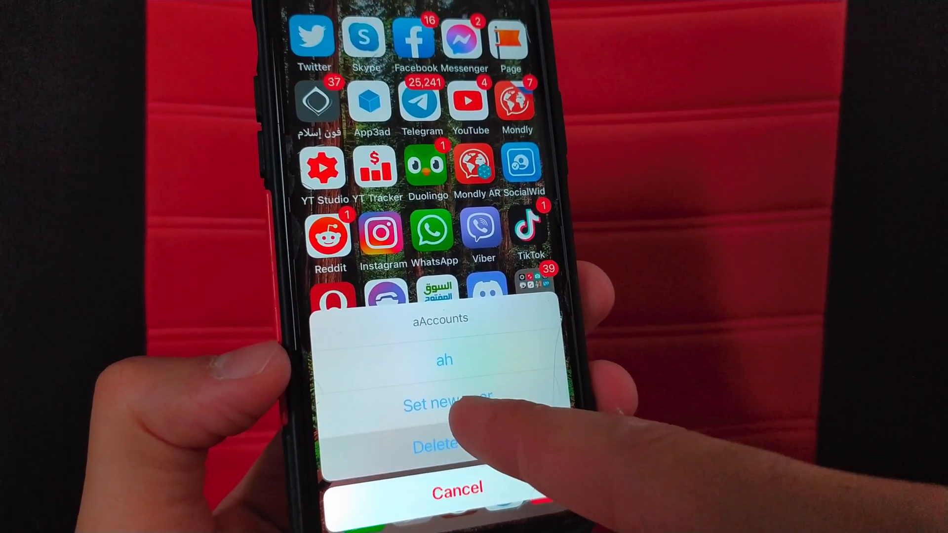
left_click(444, 403)
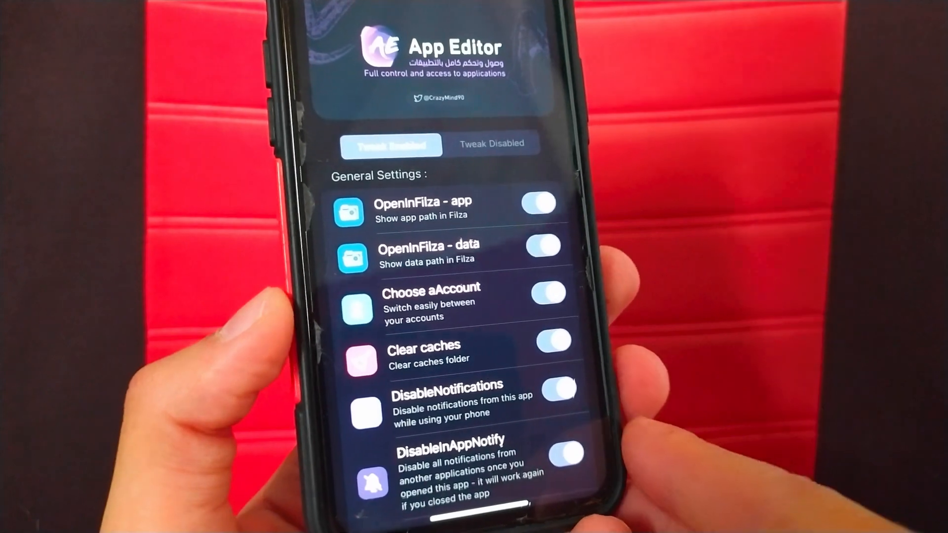
Go to AppEditor's package Details page in Cydia, showing iOS 14–14.6 compatibility.
scroll("down", 3)
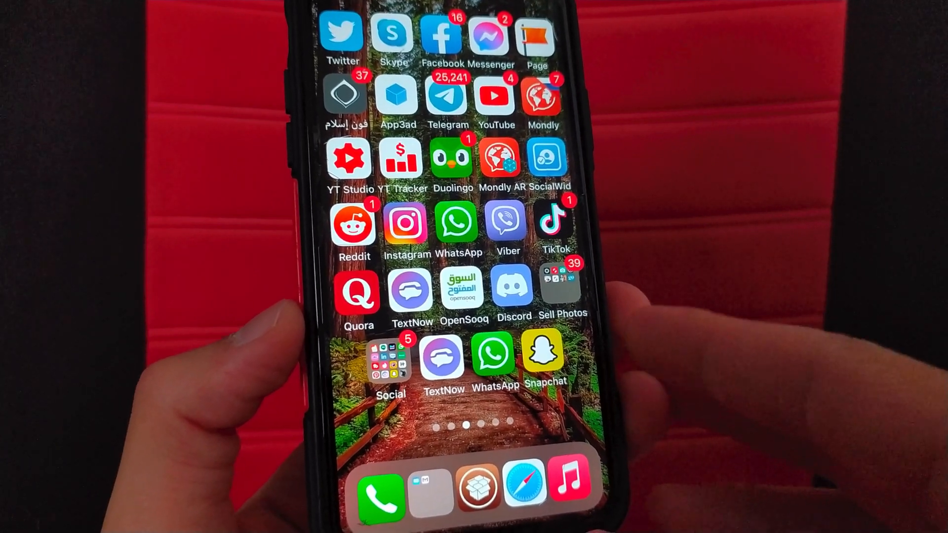
scroll("left", 3)
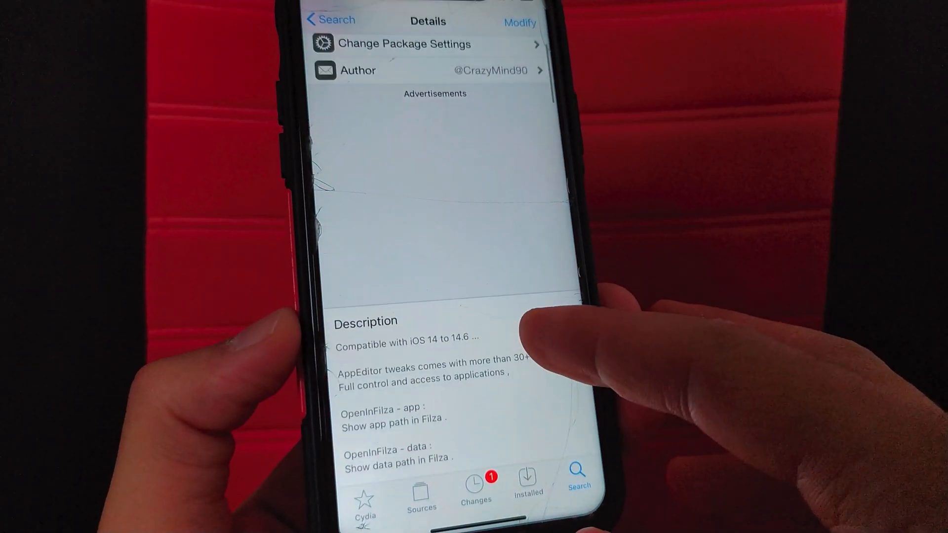
scroll("down", 3)
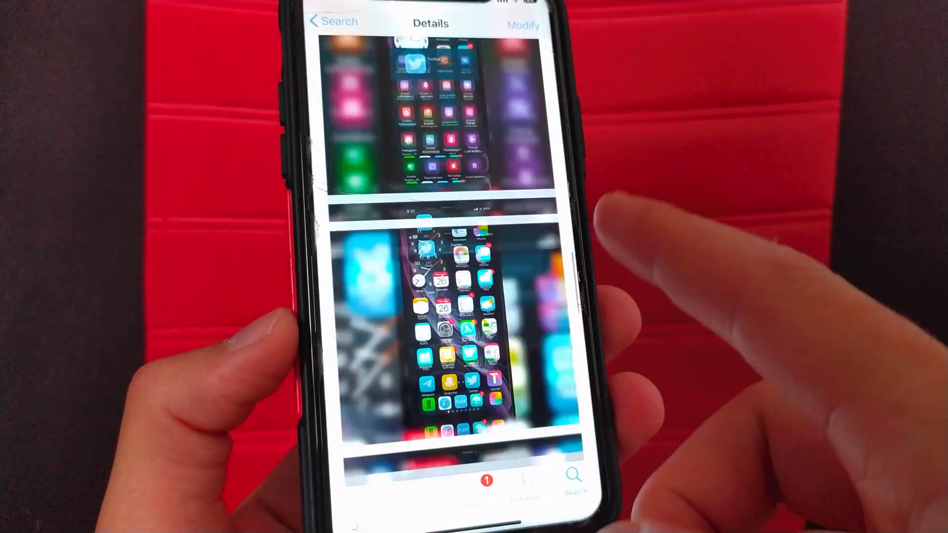
scroll("down", 3)
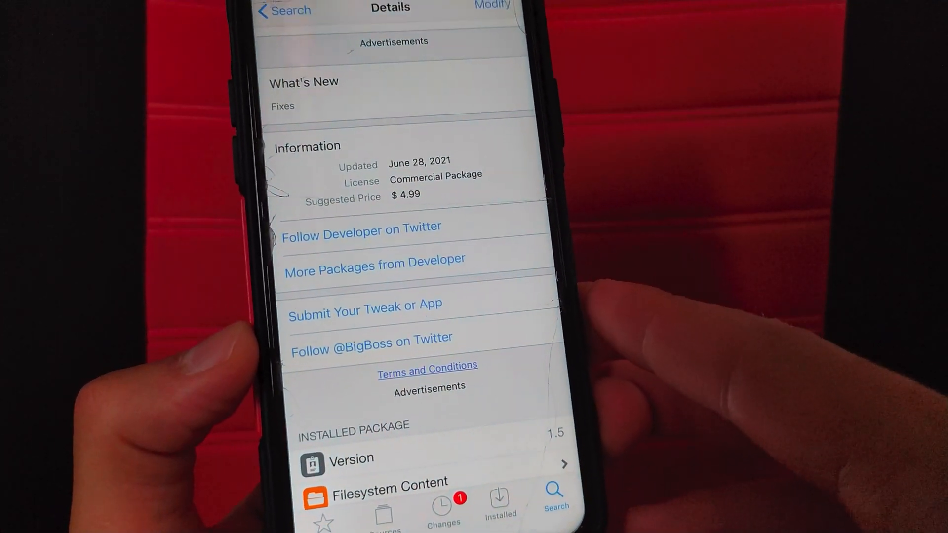
scroll("down", 3)
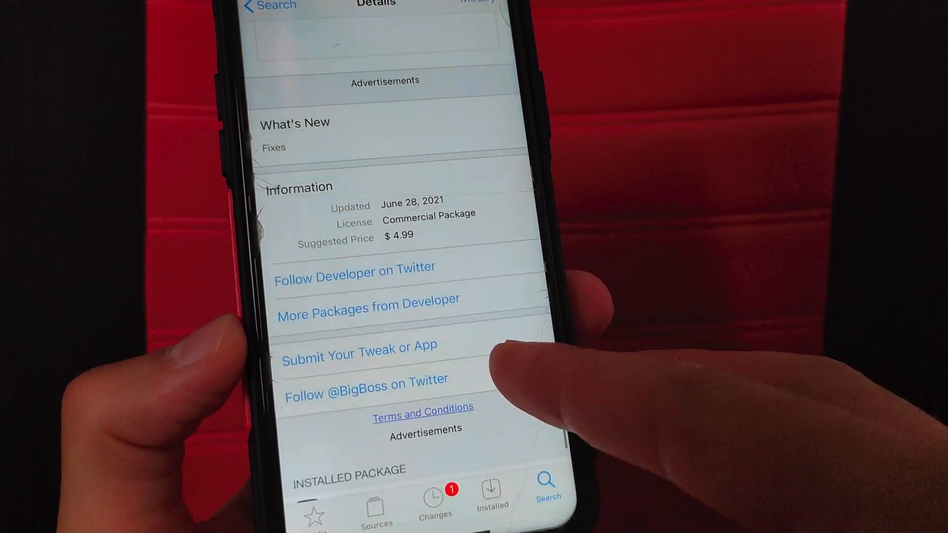